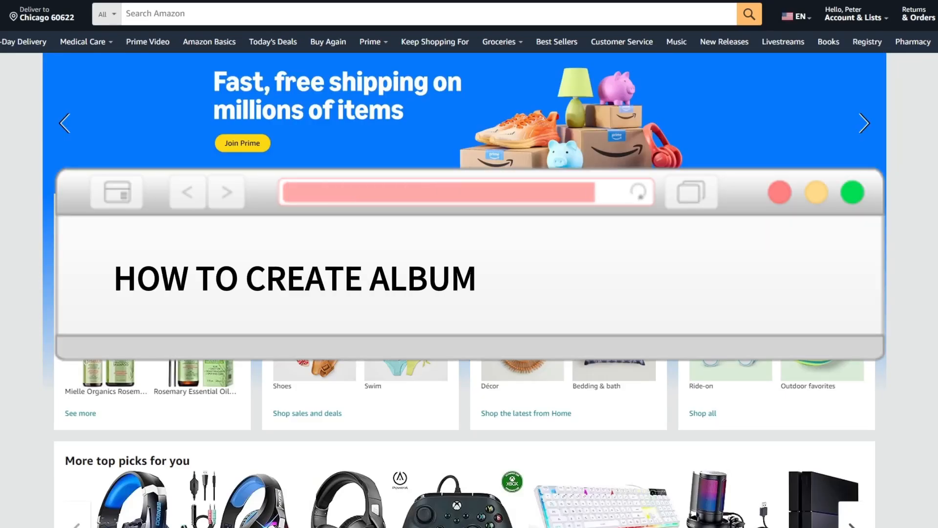
From the Amazon account, go to the Amazon Photos landing page.
text(ON AMAZON ACCOUNT)
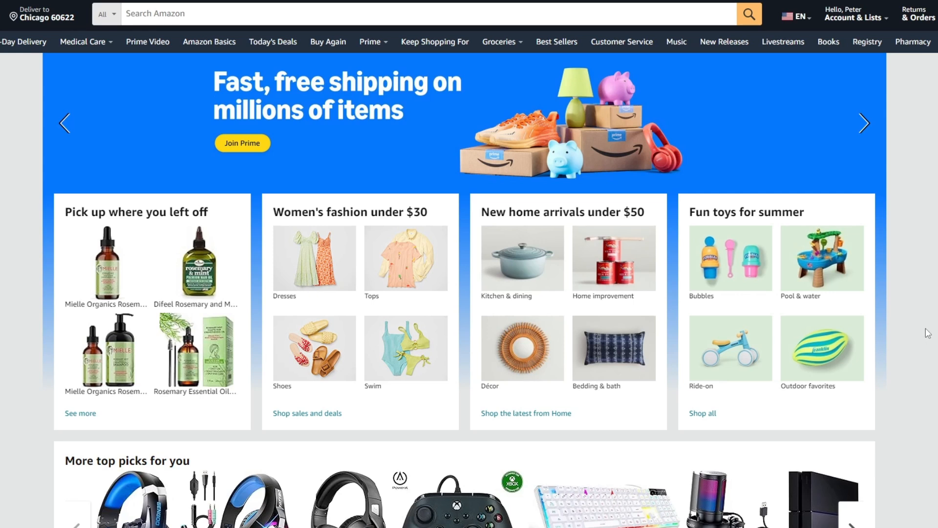
mouse_move(88, 90)
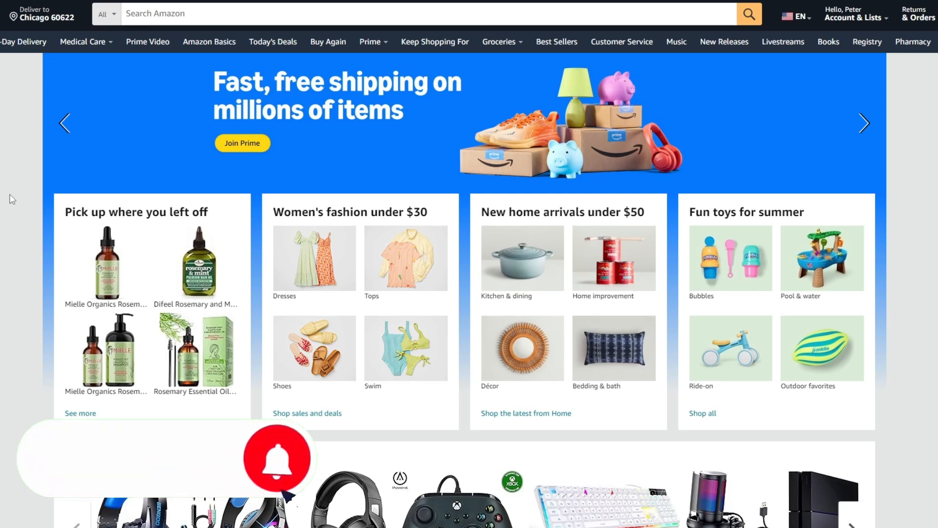
click(277, 457)
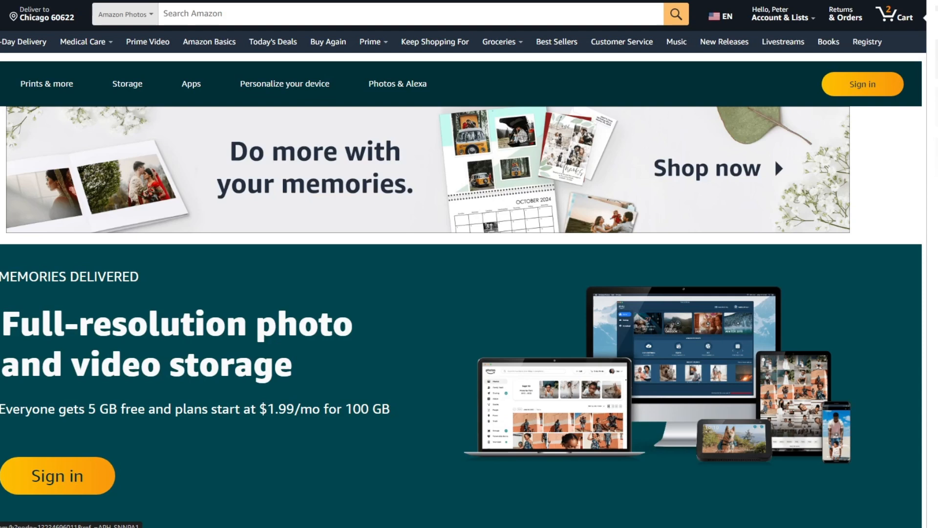
mouse_move(316, 250)
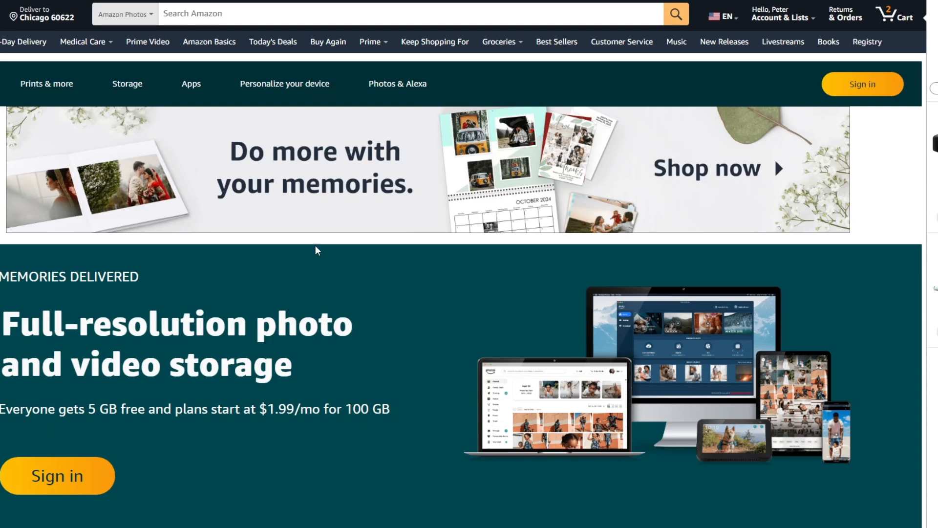
mouse_move(10, 230)
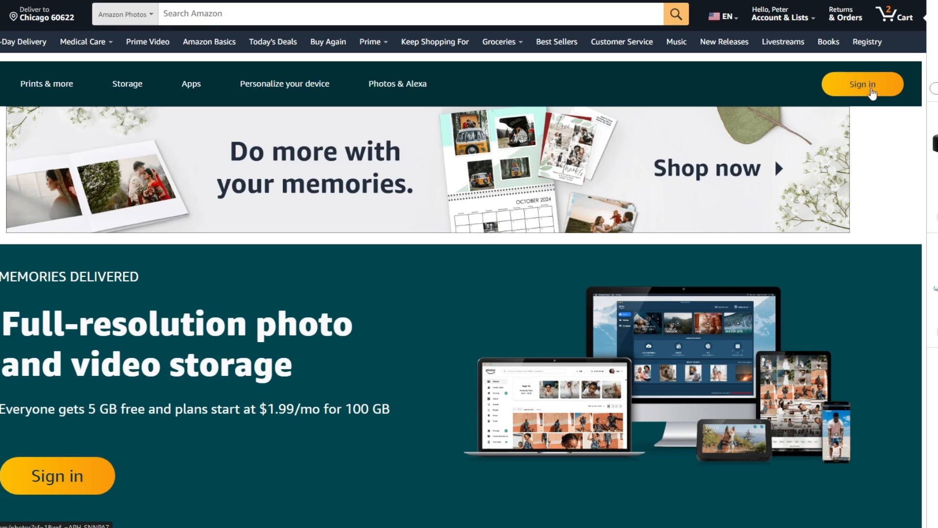
Sign in to the Amazon Photos library and show the Albums list with its one Untitled album.
click(862, 84)
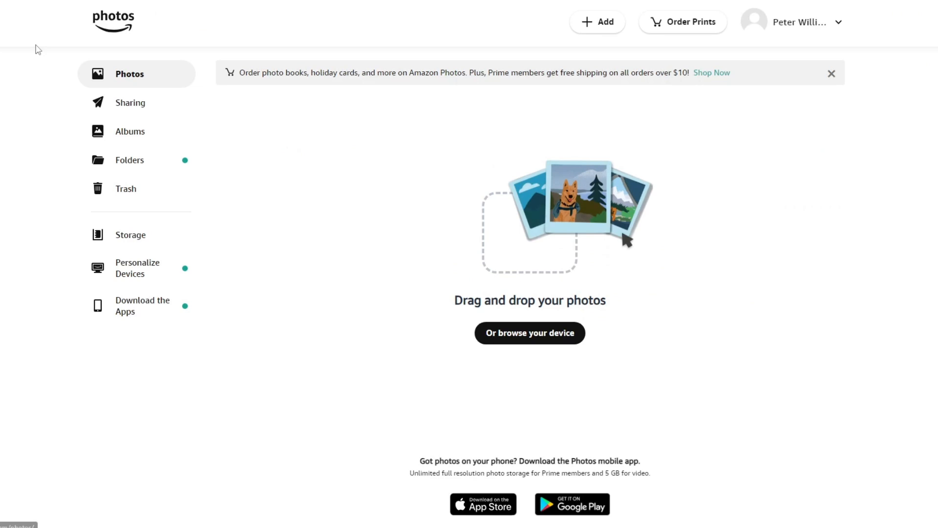
mouse_move(139, 141)
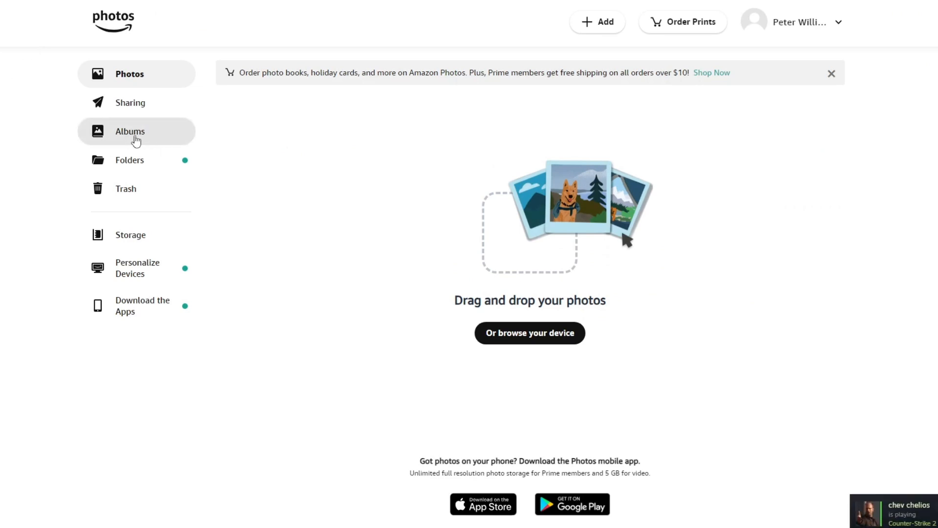
click(130, 131)
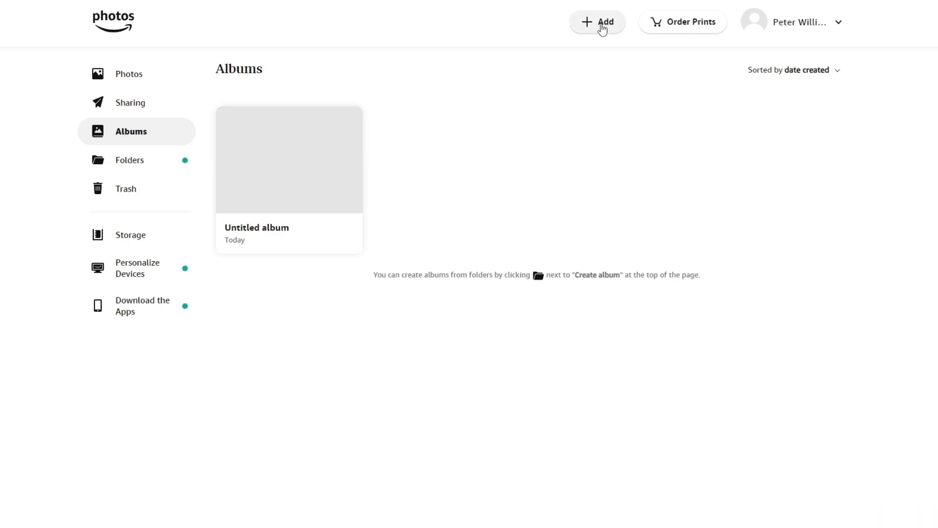
Create a new empty Untitled album with 0 items via + Add > Create album.
click(602, 22)
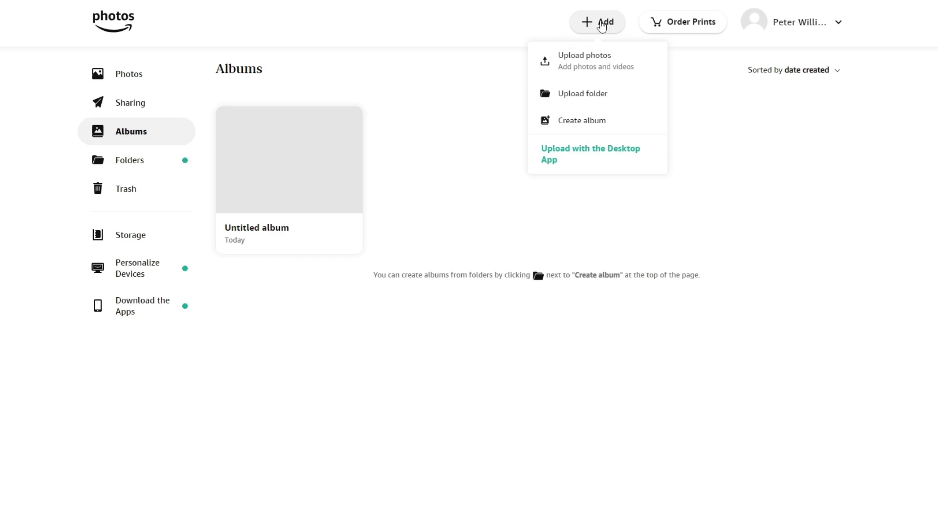
mouse_move(589, 126)
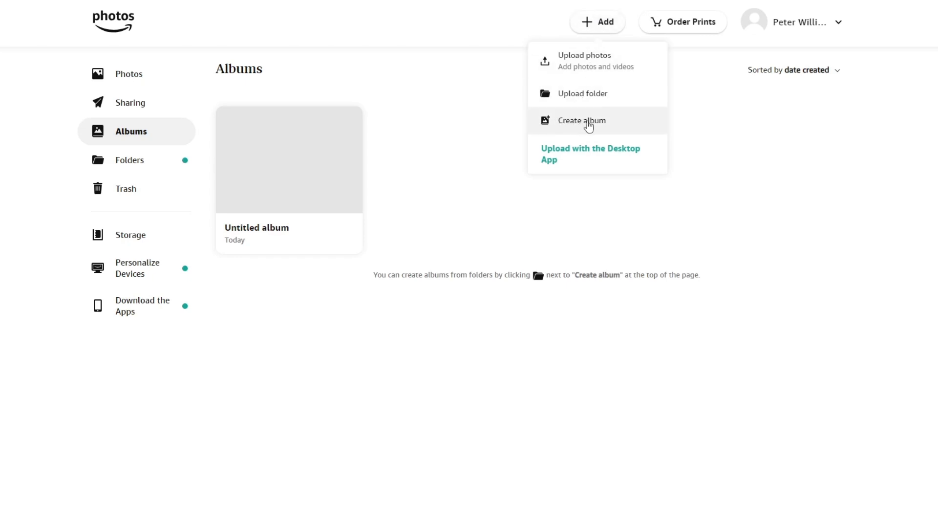
click(582, 121)
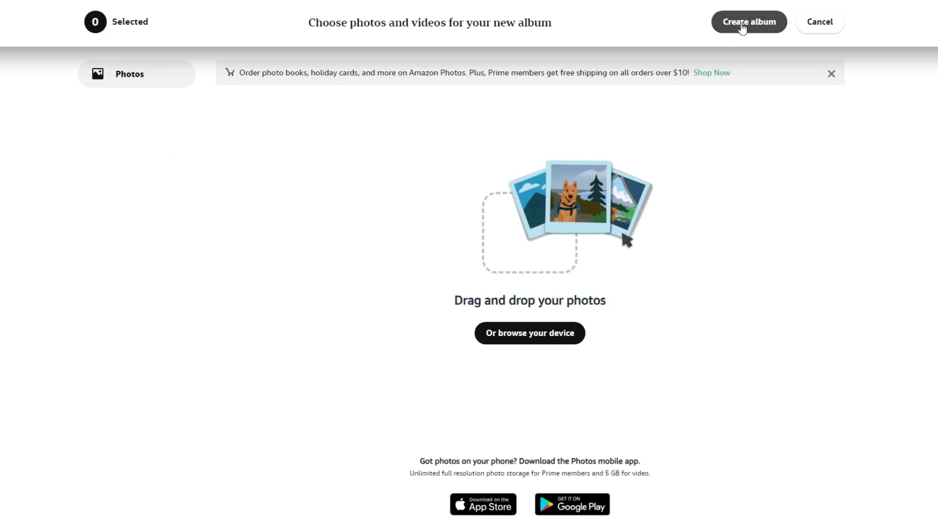
click(749, 22)
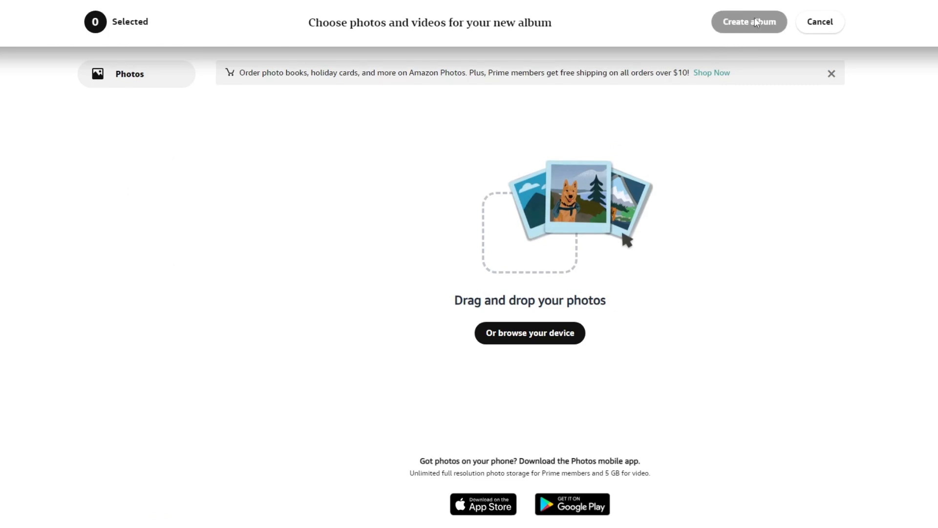
click(749, 21)
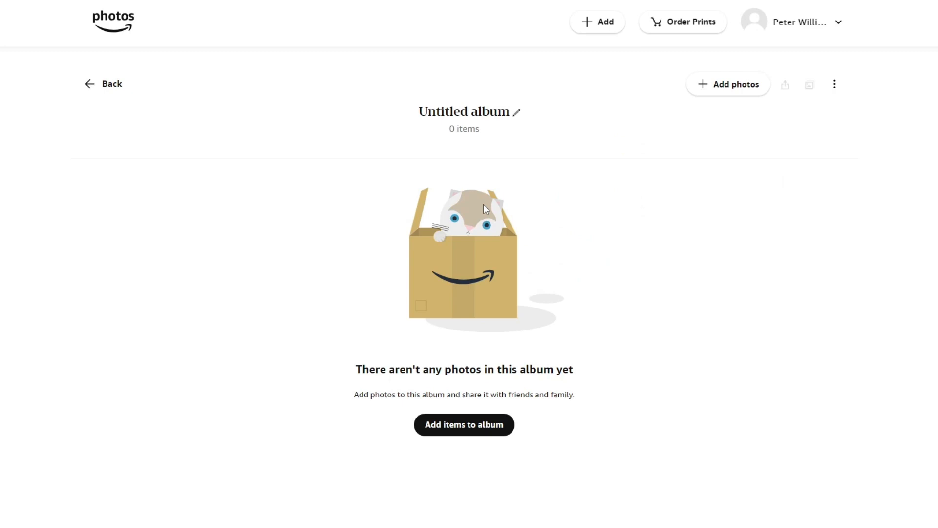
mouse_move(516, 122)
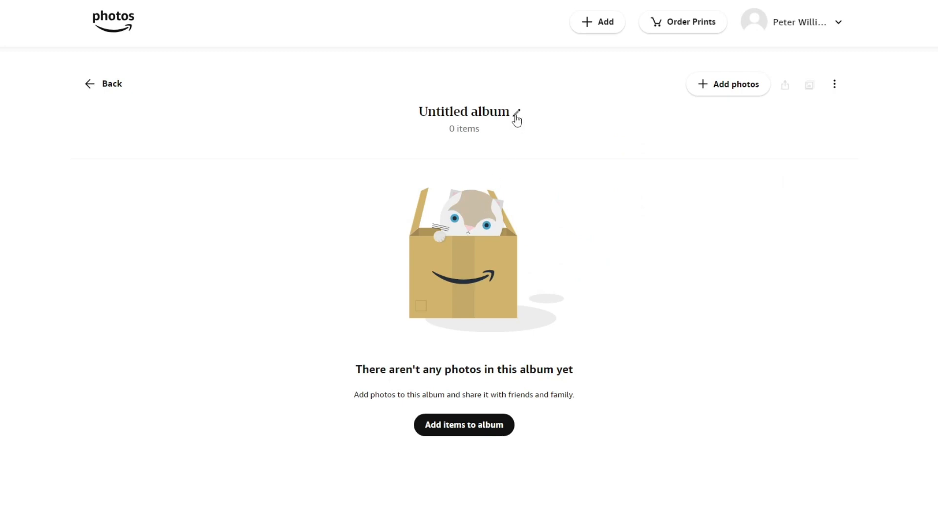
mouse_move(448, 114)
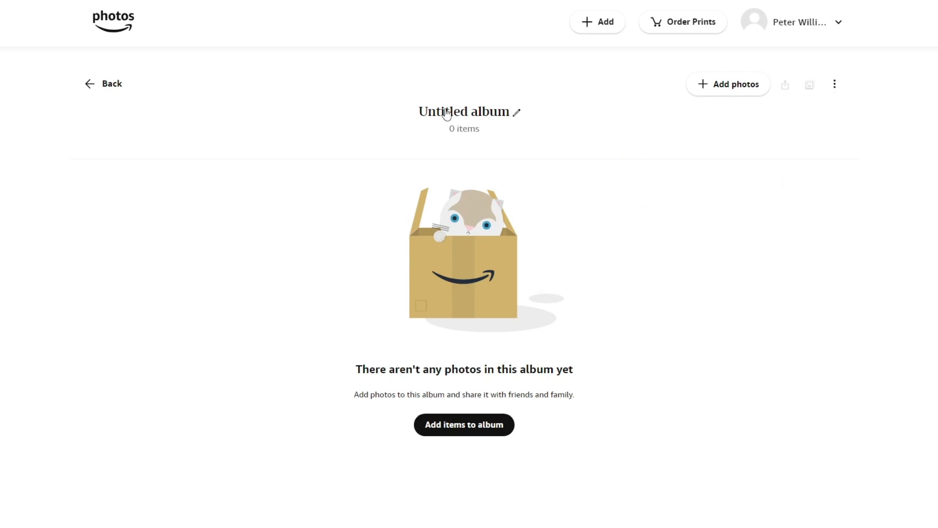
mouse_move(518, 117)
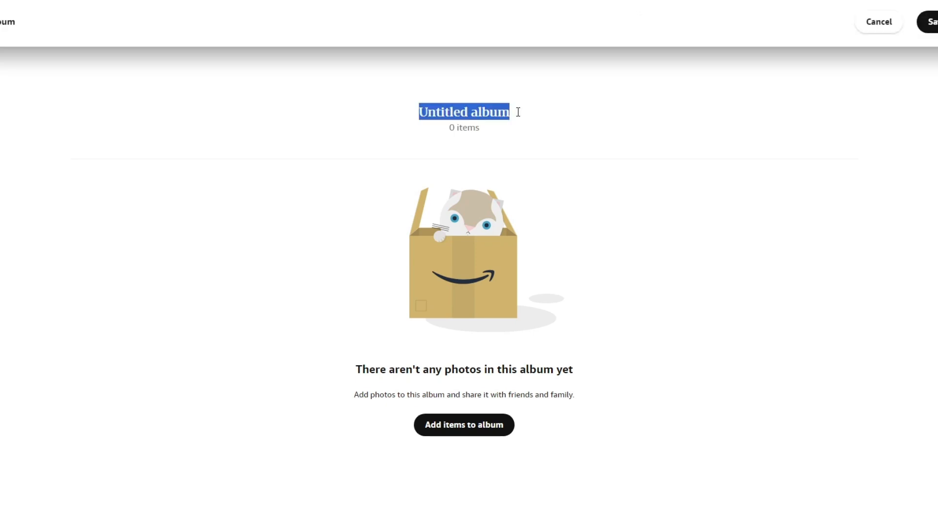
Rename the empty album's title to 'MyAlbum'.
text(M)
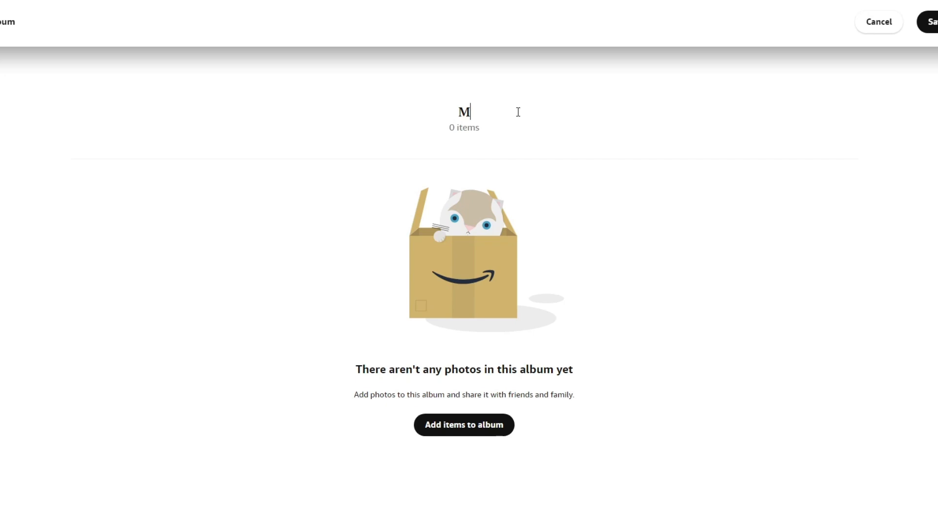
text(yAlb)
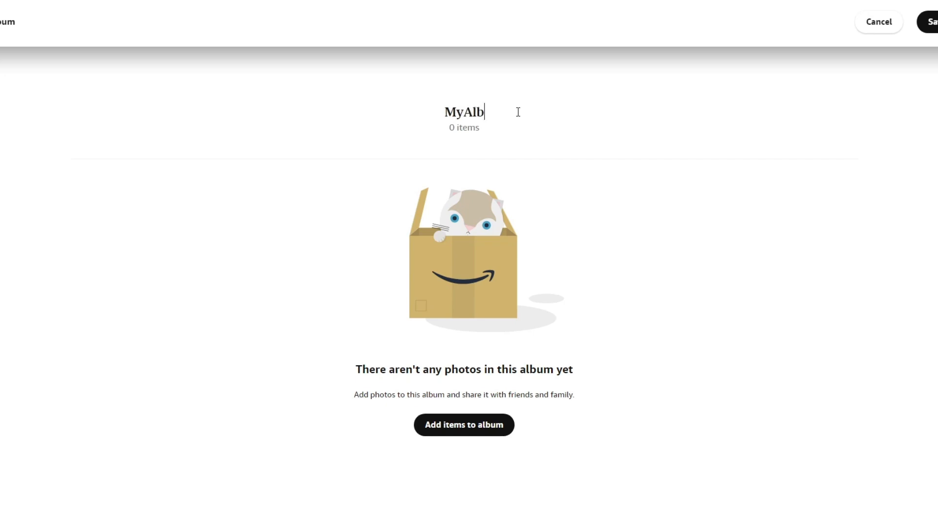
text(um)
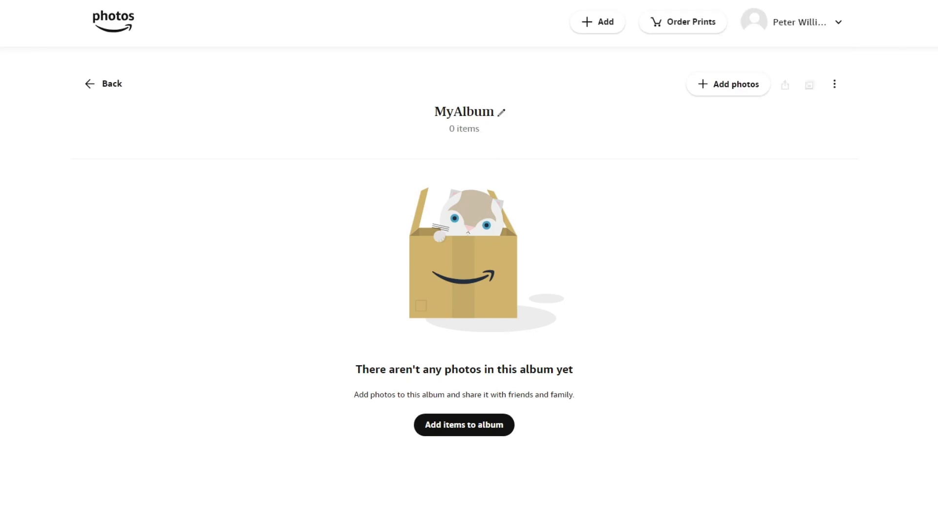
mouse_move(463, 429)
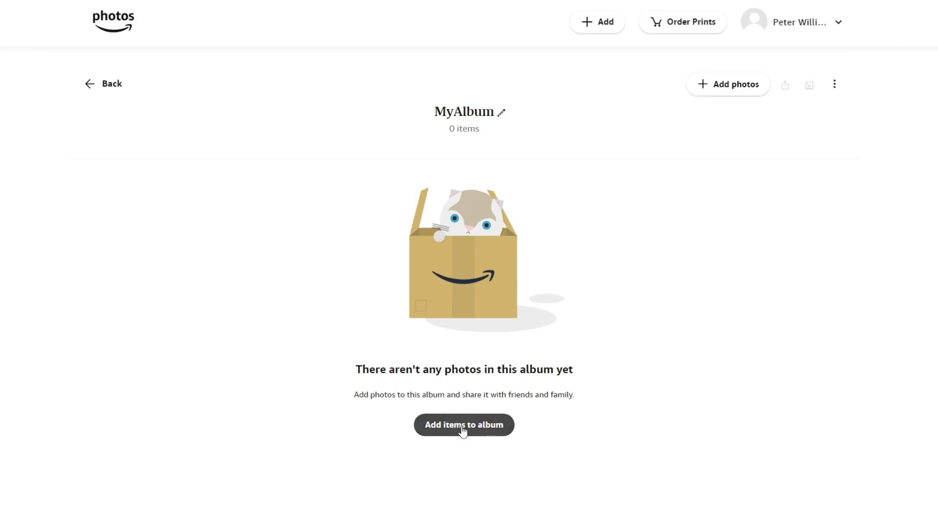
Bring up the Add items screen for choosing photos and videos for MyAlbum.
click(464, 424)
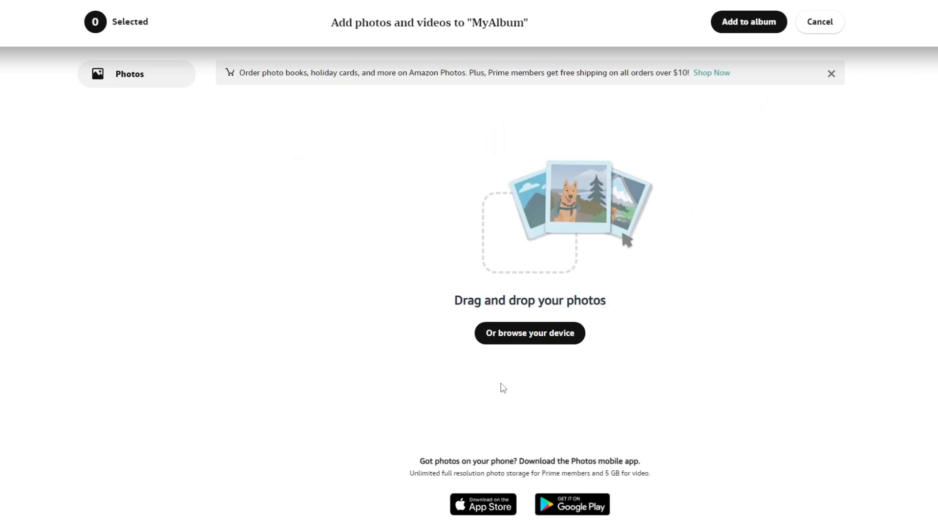
mouse_move(537, 349)
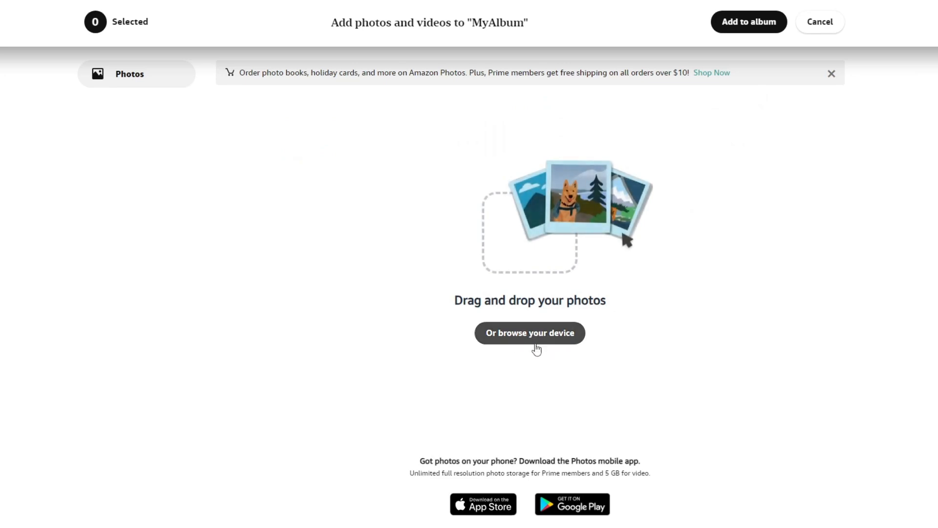